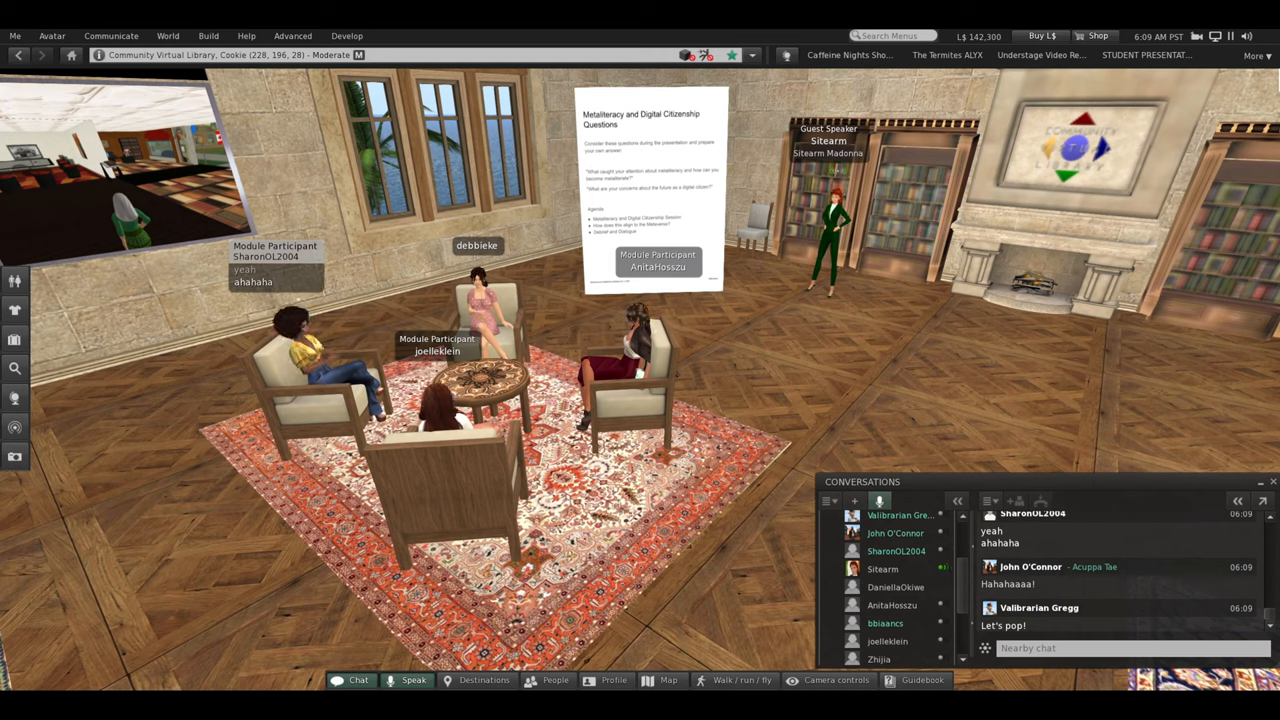
type("what does it mean to be a live avatar")
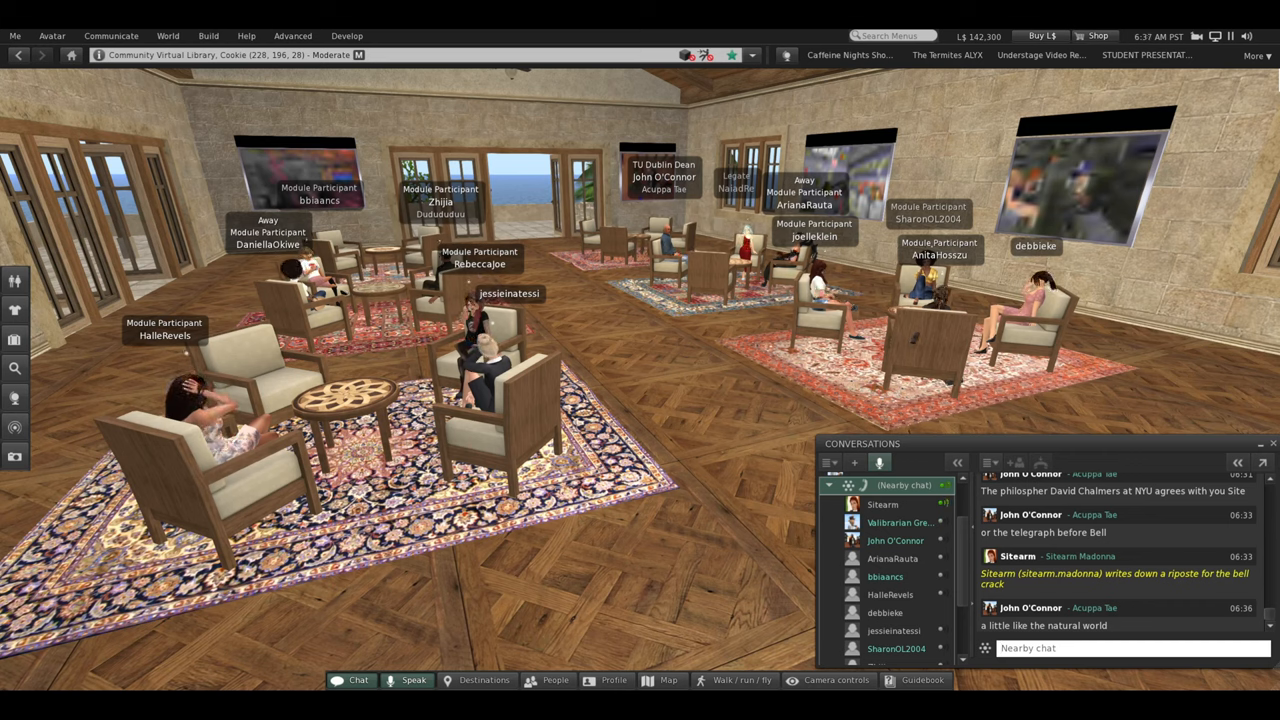
type("what is cat")
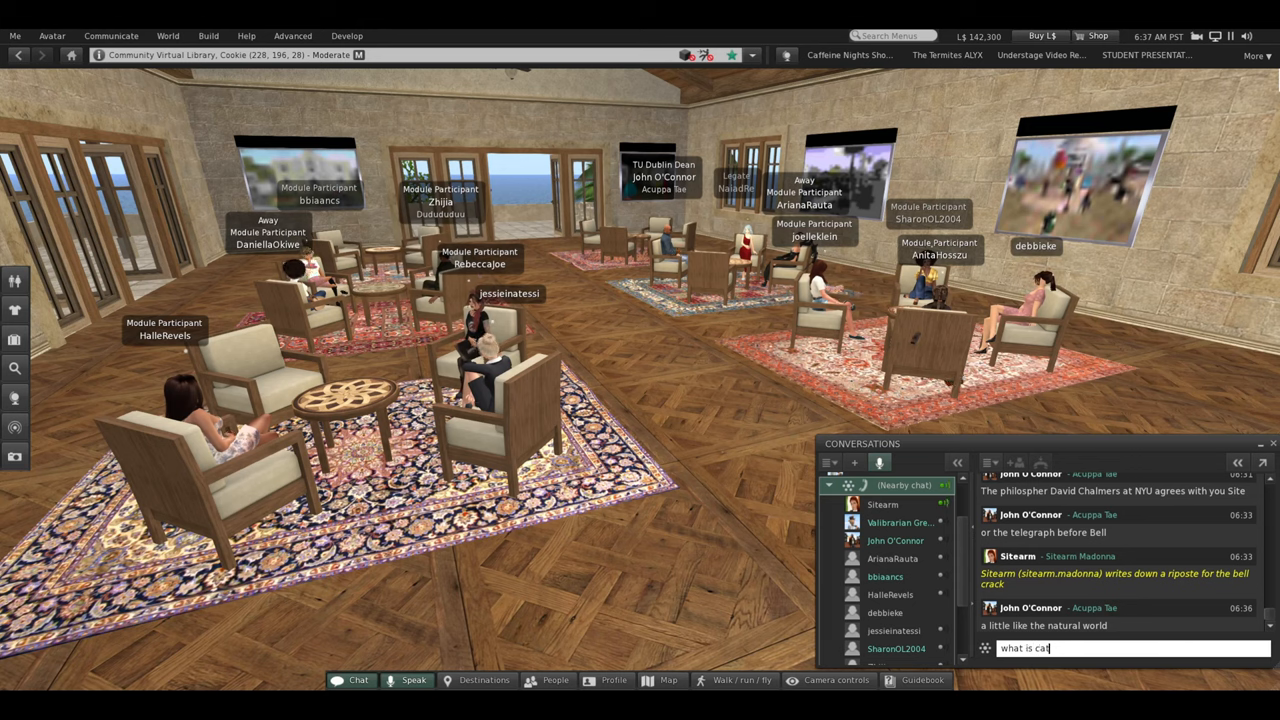